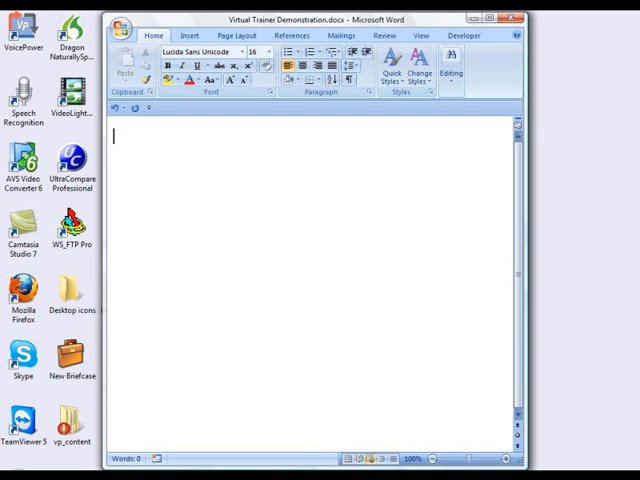
Step: Dictate the VoicePower Virtual Trainer introduction sentence, then start a new blank document
{"action": "type", "text": "The VoicePower Virtual Trainer is the only speech recognition training system that enables you to learn as you work and practice in your own applications."}
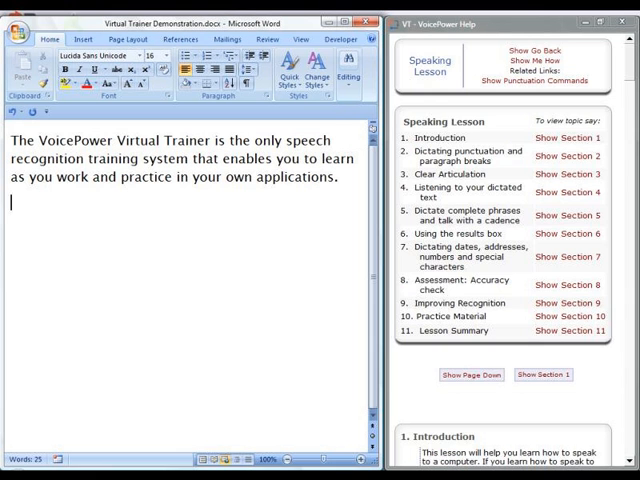
{"action": "left_click", "coordinate": [570, 172]}
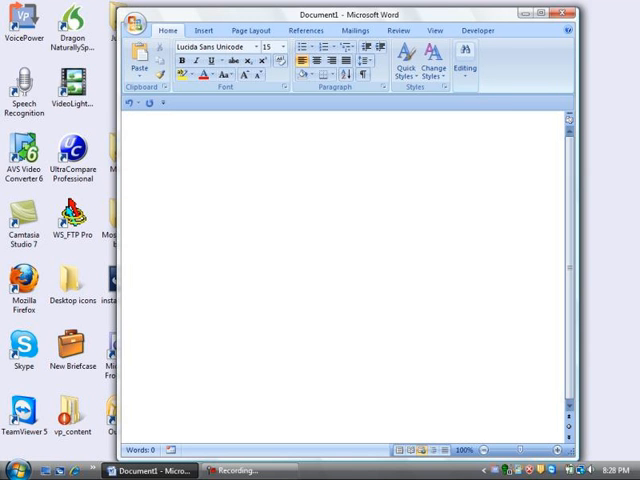
Step: Dictate "Tired of struggling to remember commands? With VoicePower, a single speech command anywhere, anytime, gives you a list of commands you want."
{"action": "type", "text": "Tired of struggling to remember commands?"}
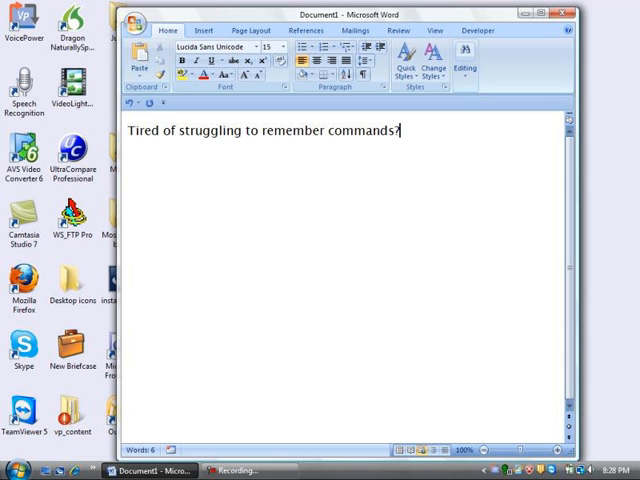
{"action": "type", "text": "With VoicePower,"}
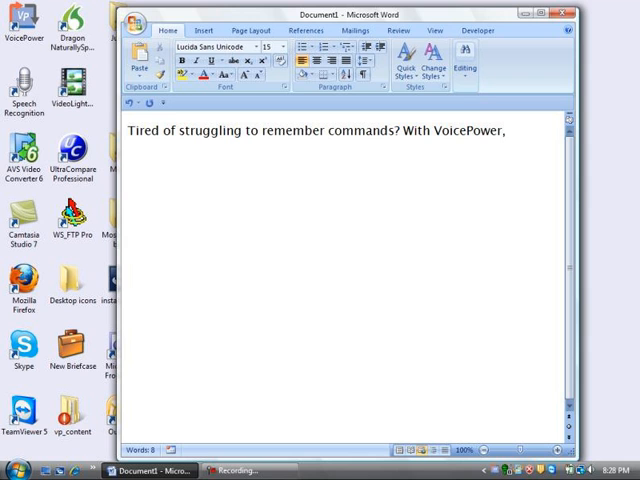
{"action": "type", "text": "a single speech command anywhere, anytime,"}
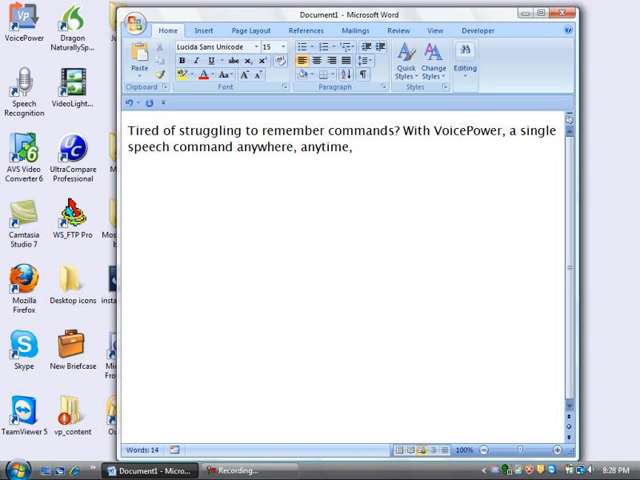
{"action": "type", "text": "gives you a list of commands you want."}
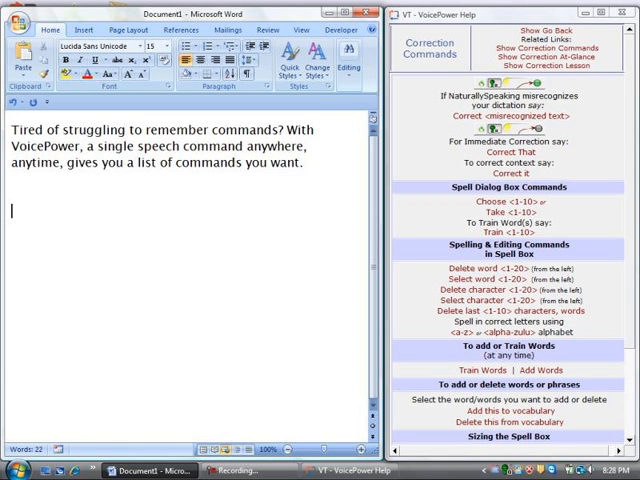
Step: Dictate "VoicePower adds thousands of custom productivity commands to Dragon and WSR."
{"action": "type", "text": "VoicePower adds thousands of custom productivity commands to Dragon and WSR."}
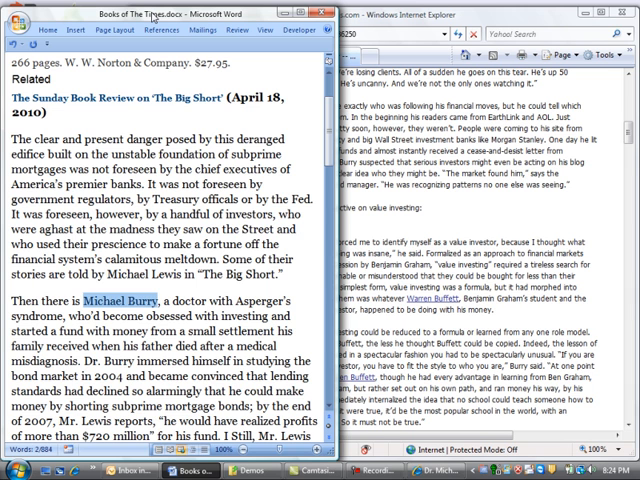
Step: Scroll down the Big Short review and launch VoicePower's folder navigator from the desktop
{"action": "scroll", "scroll_direction": "down", "scroll_amount": 3}
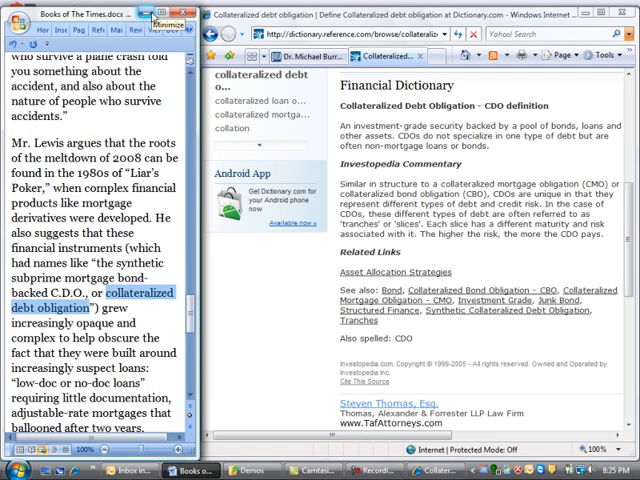
{"action": "scroll", "scroll_direction": "down", "scroll_amount": 3}
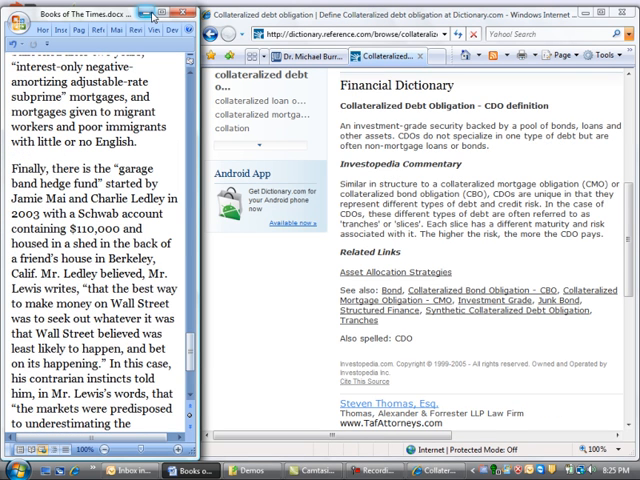
{"action": "double_click", "coordinate": [128, 258]}
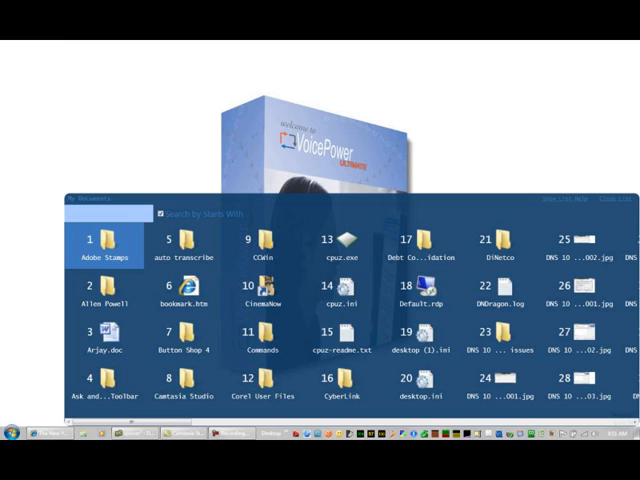
Step: Filter the navigator with "Voice", enter the VoicePower folder and open the VoicePower Tour document in Word
{"action": "type", "text": "Voice"}
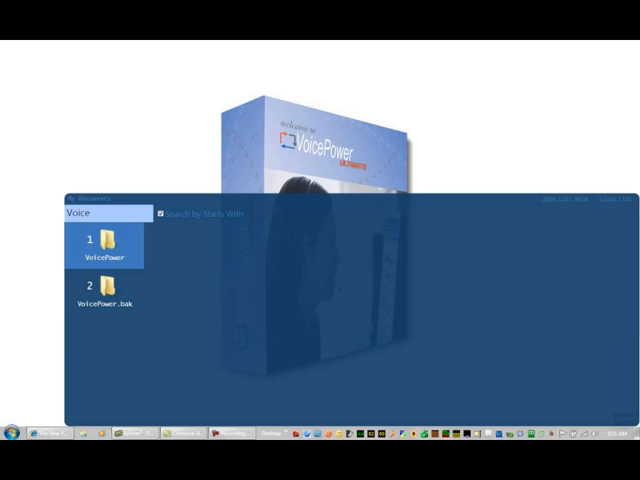
{"action": "double_click", "coordinate": [104, 246]}
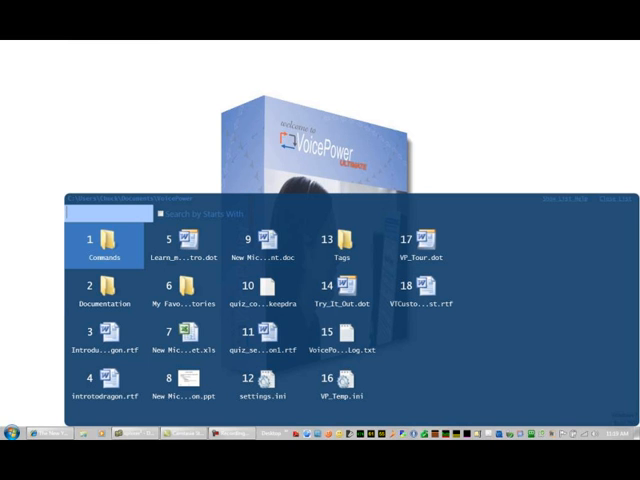
{"action": "double_click", "coordinate": [428, 240]}
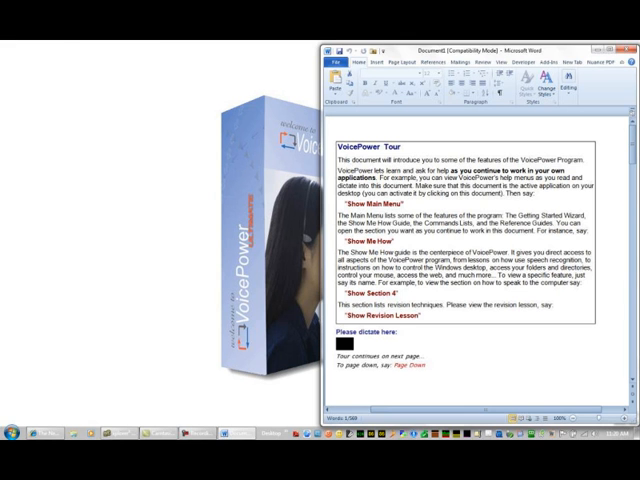